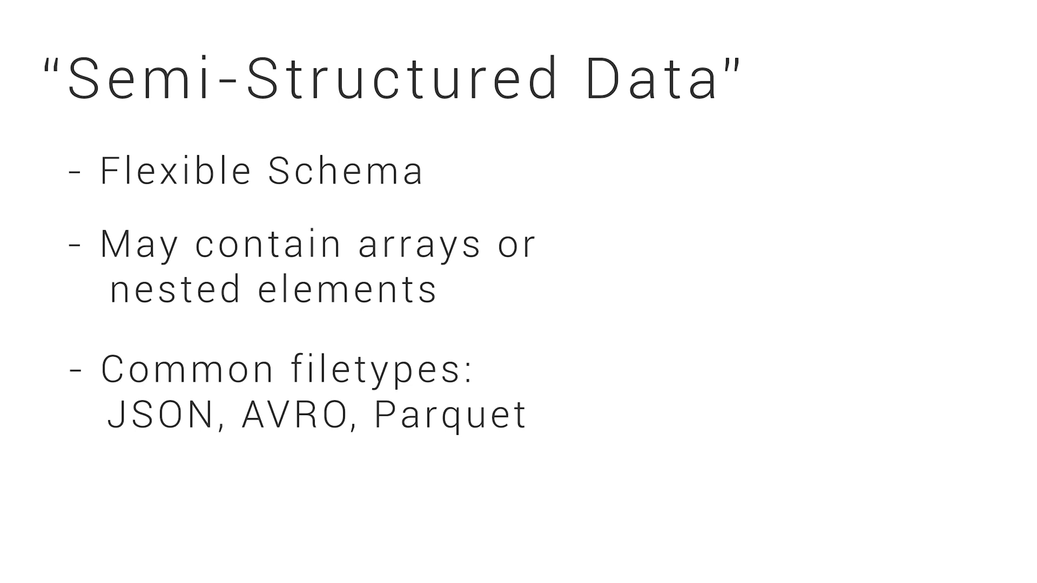
Finish the 'Self-Describing Schema' slide and move to the Load JSON job
type("\"Self-Describing Schema\"")
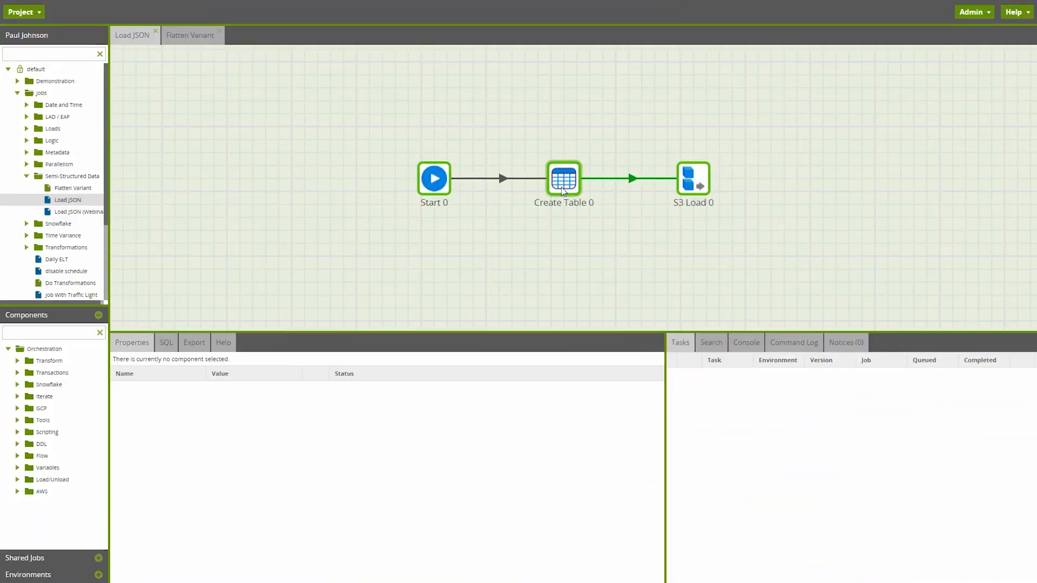
Set the raw_source column of Create Table 0's nested_json table to VARIANT
left_click(564, 177)
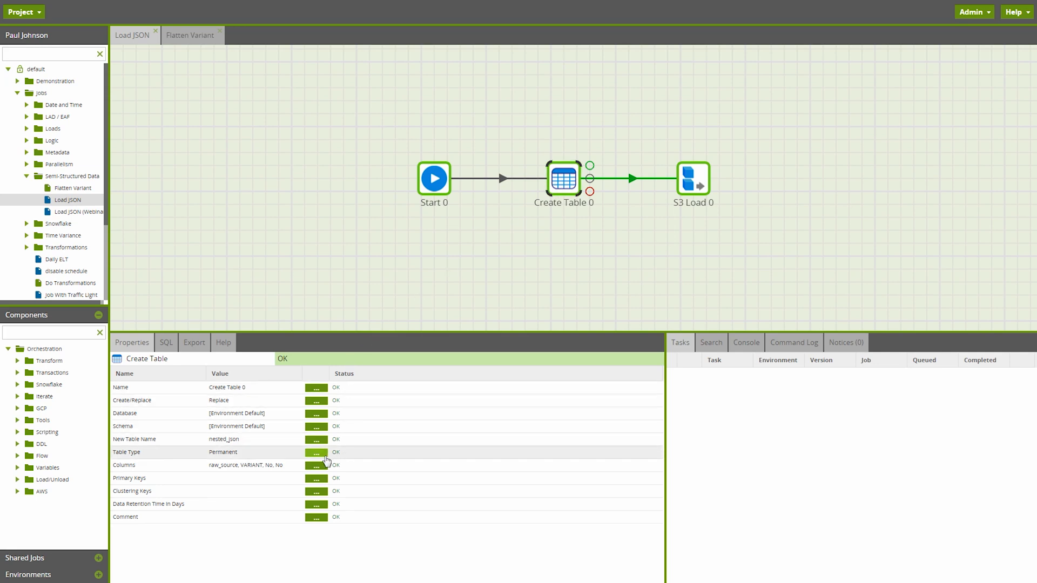
left_click(315, 465)
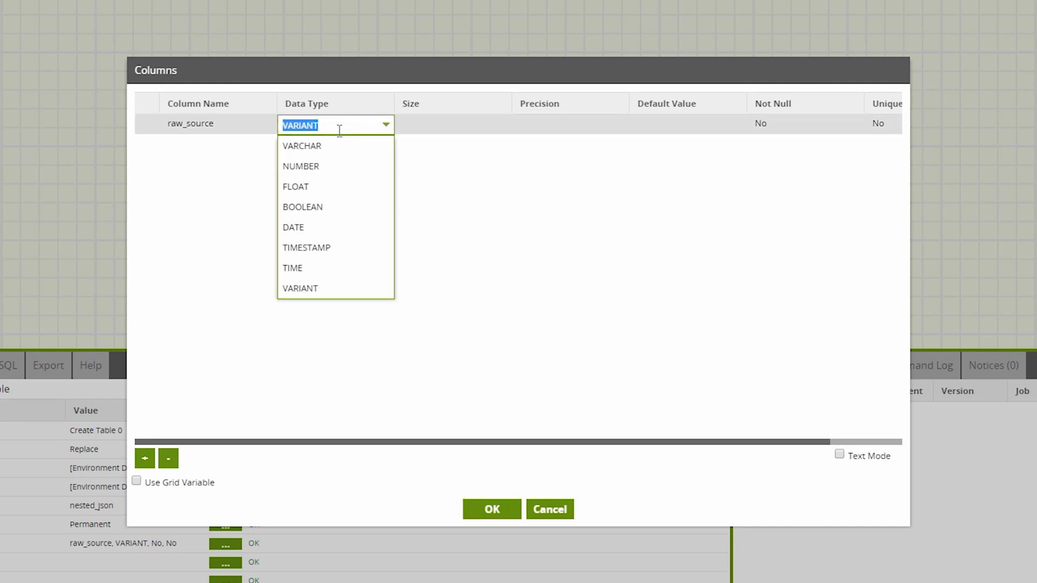
left_click(491, 510)
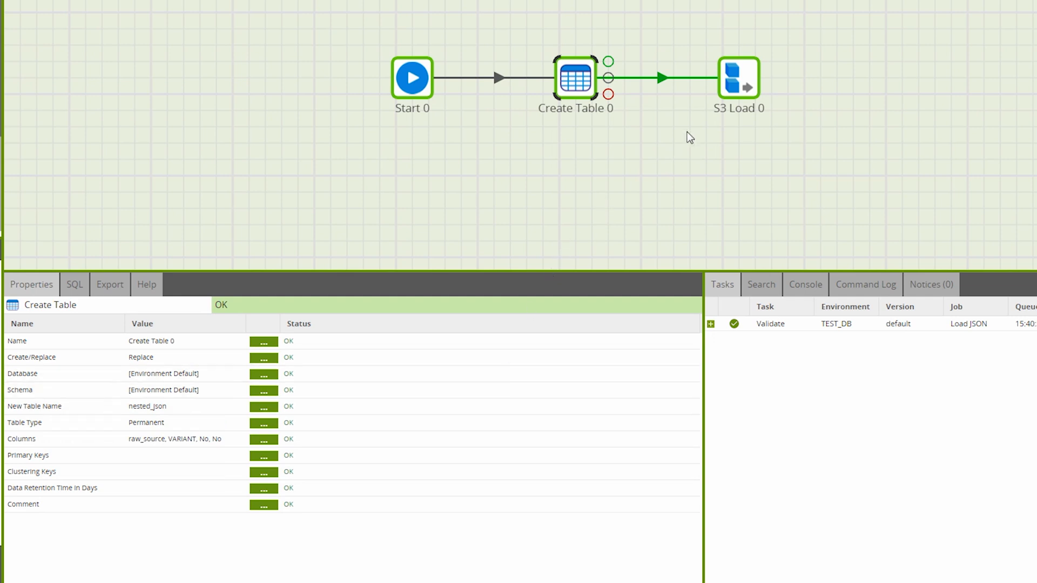
Set S3 Load 0's Strip Outer Array to True and run the Load JSON job on TEST_DB
left_click(739, 78)
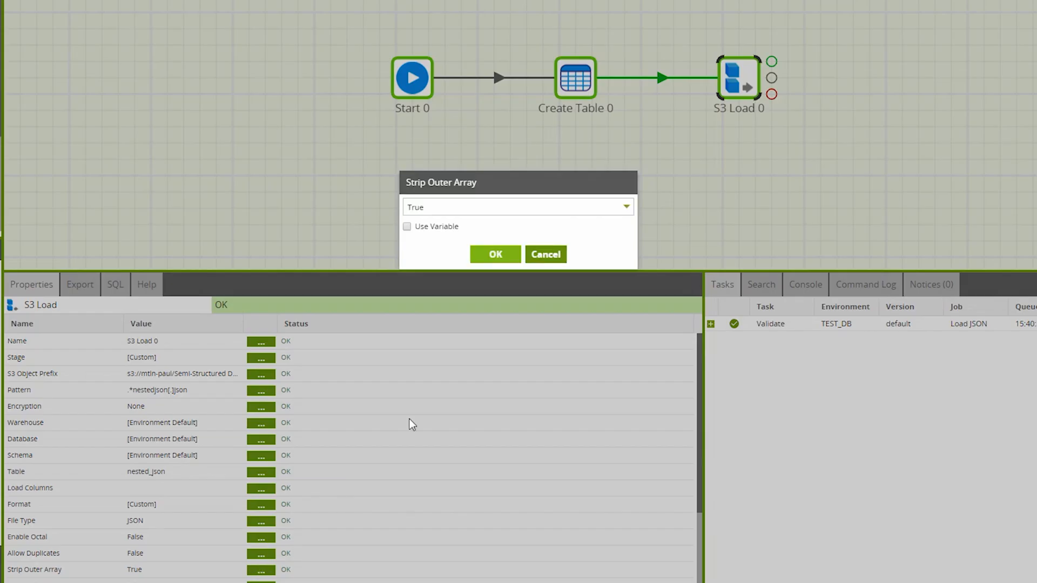
left_click(517, 207)
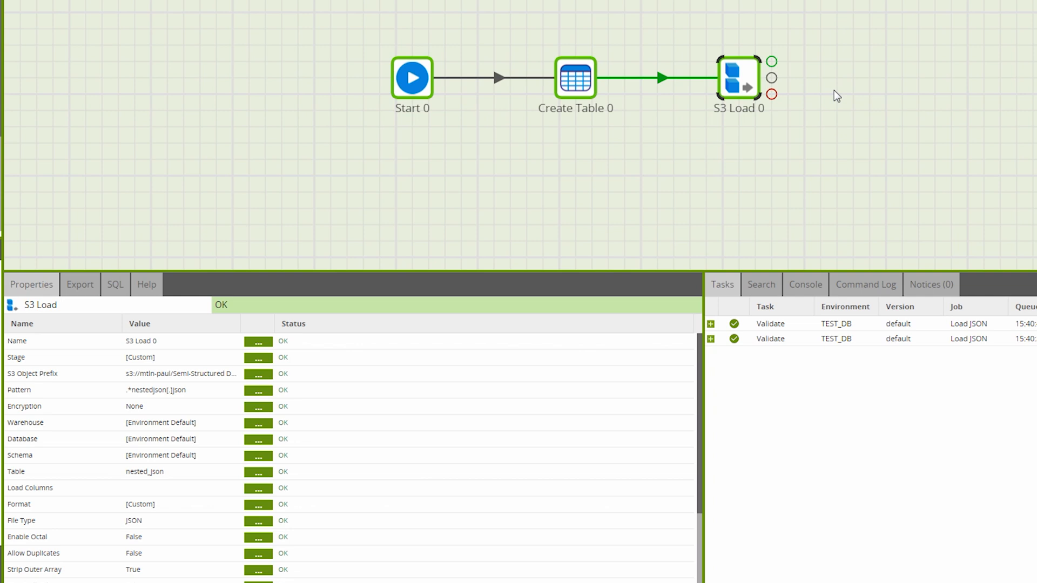
right_click(836, 96)
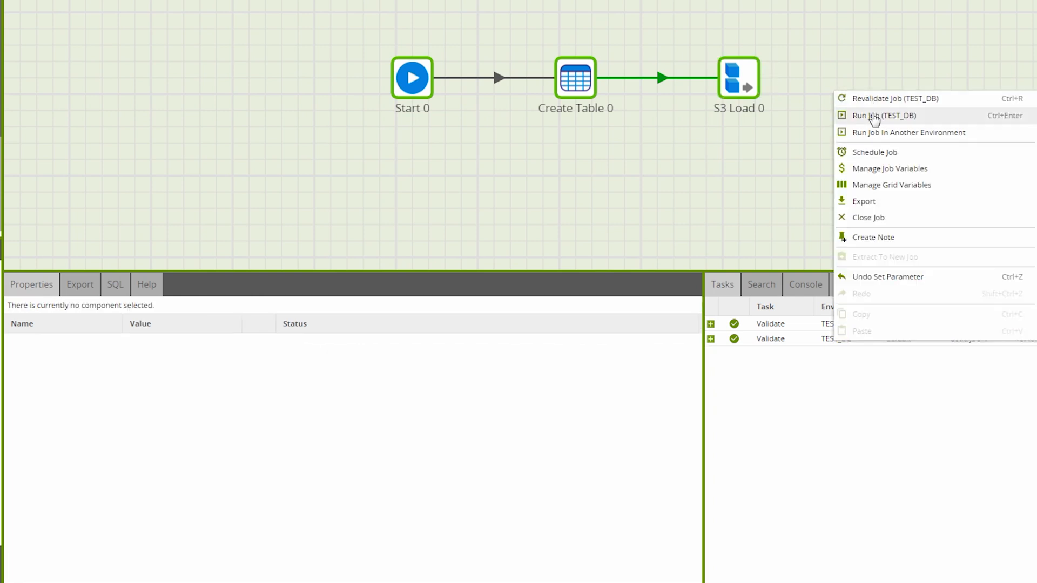
left_click(881, 115)
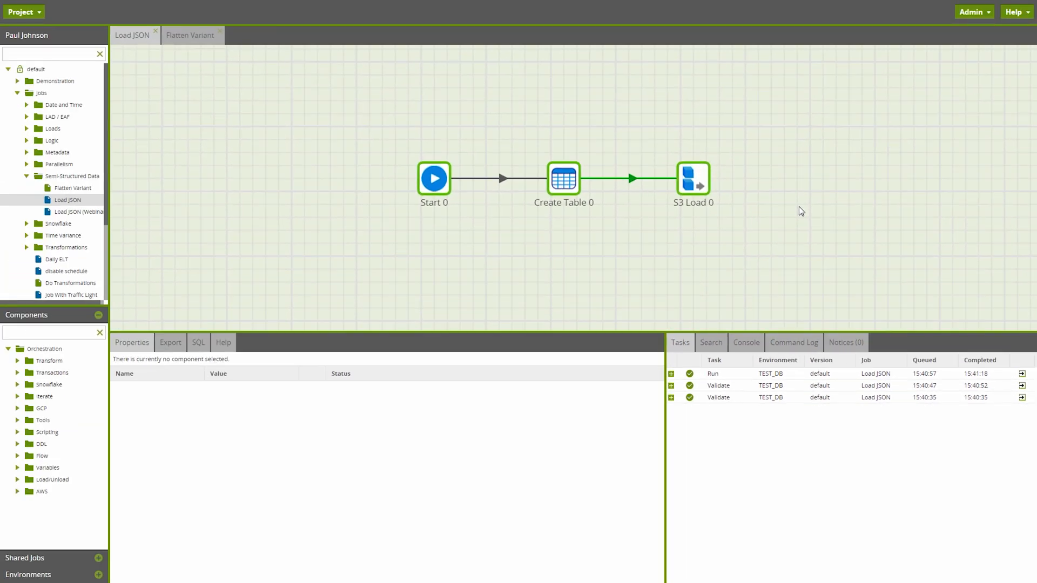
mouse_move(378, 141)
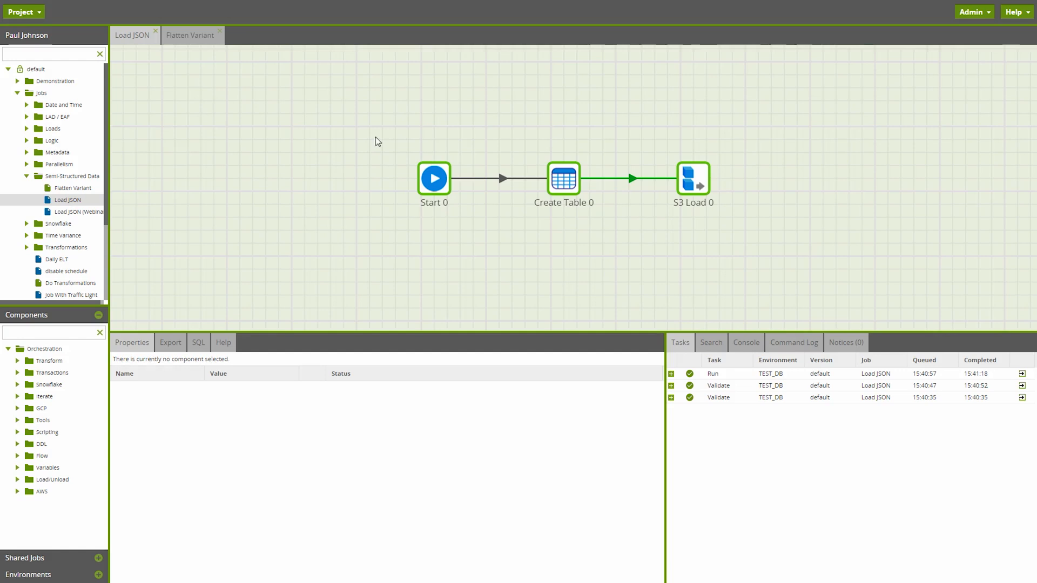
Open the Flatten Variant job and select the Outer Level component
left_click(189, 35)
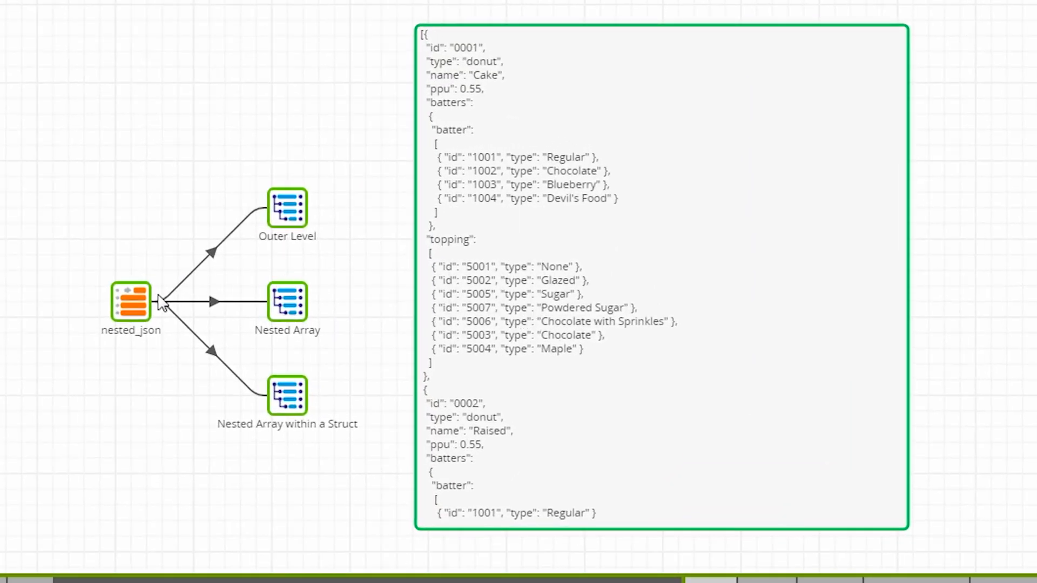
left_click(130, 303)
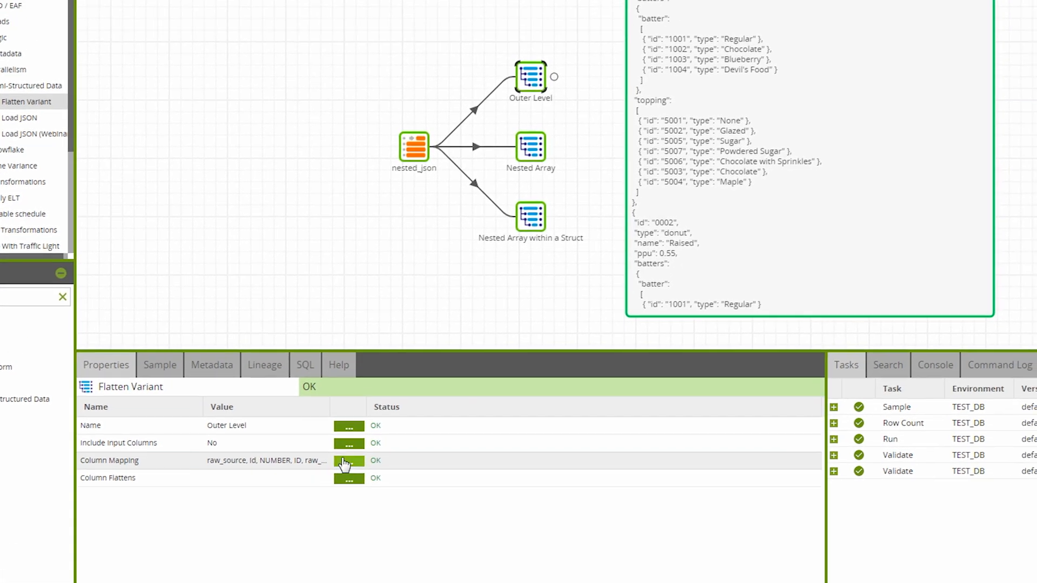
Review Outer Level's id, type, name, ppu, batters and topping mappings, then sample its rows
left_click(347, 460)
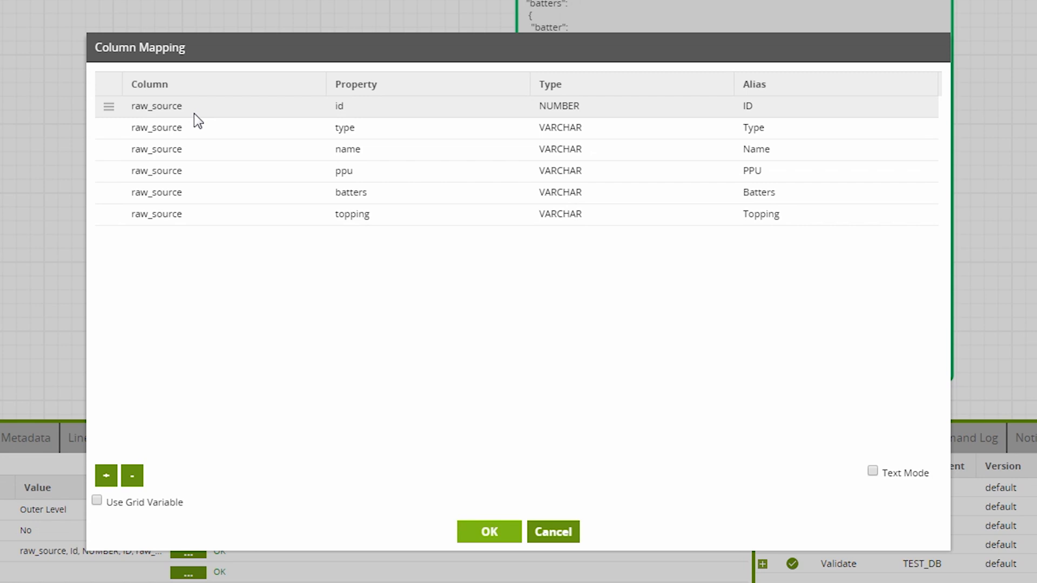
mouse_move(565, 124)
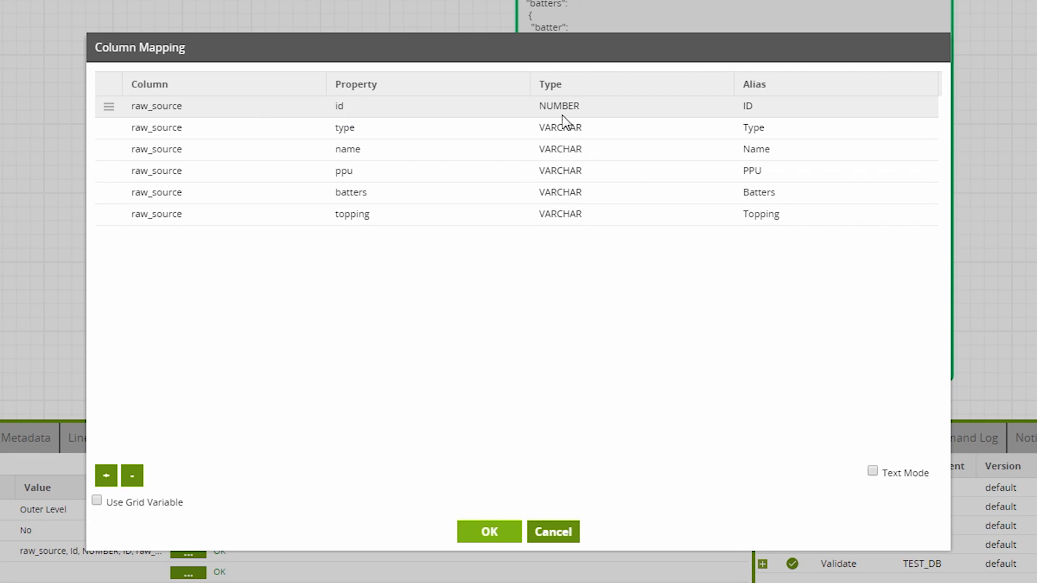
left_click(488, 531)
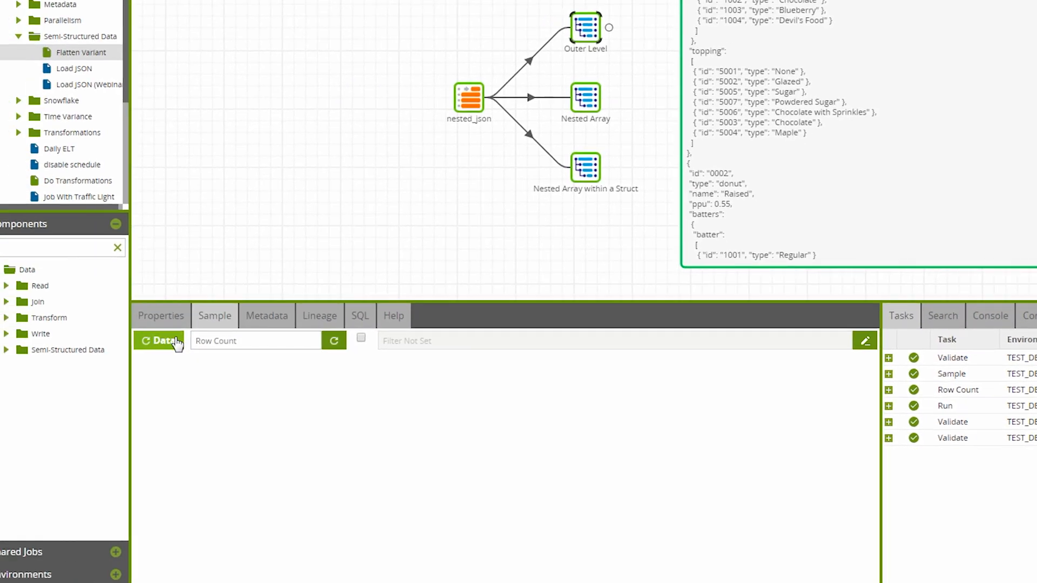
left_click(158, 341)
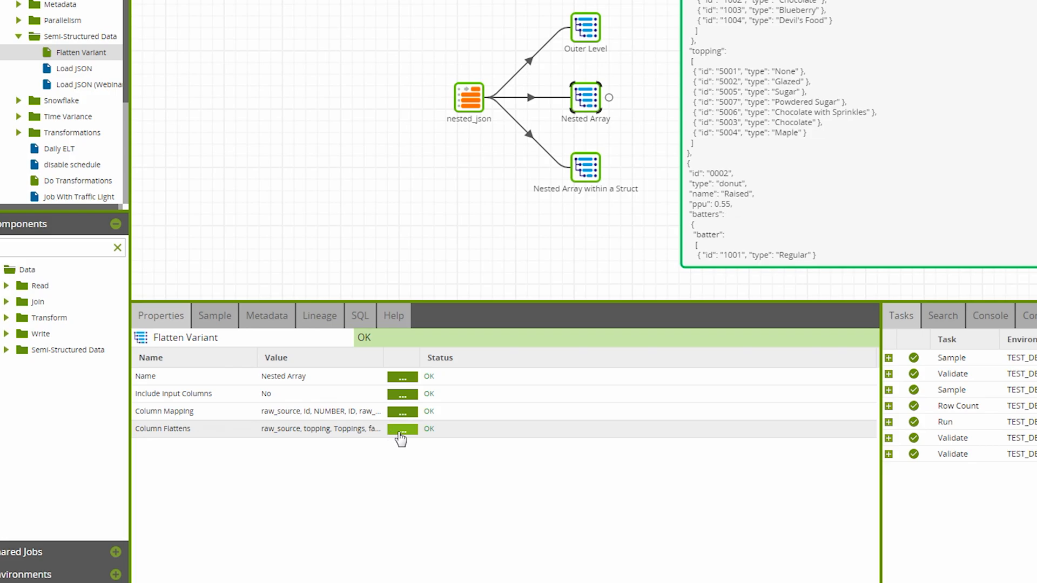
Review Nested Array's topping-to-Toppings mapping, then sample its data and refresh the row count
left_click(402, 429)
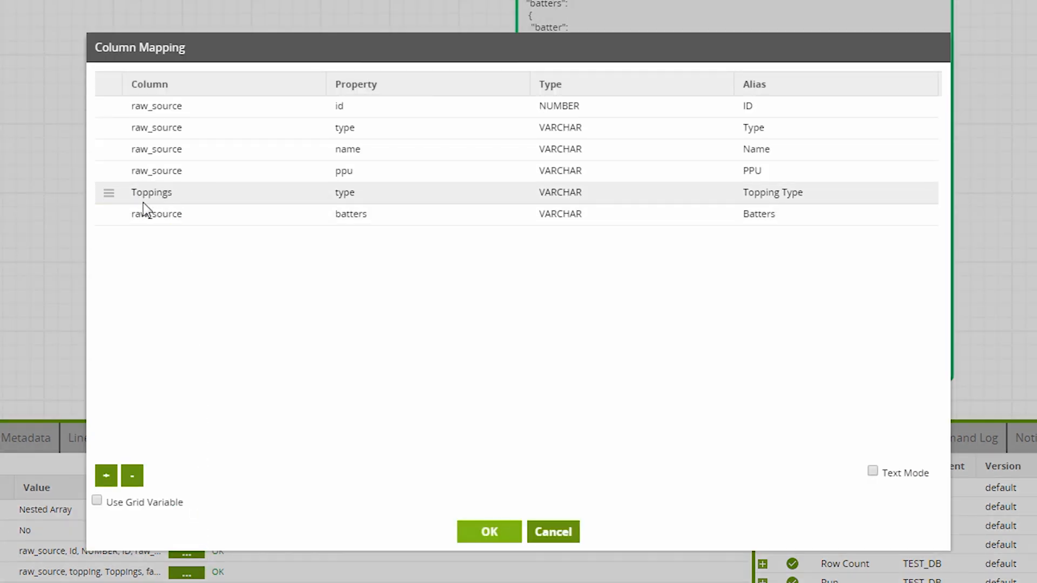
left_click(488, 530)
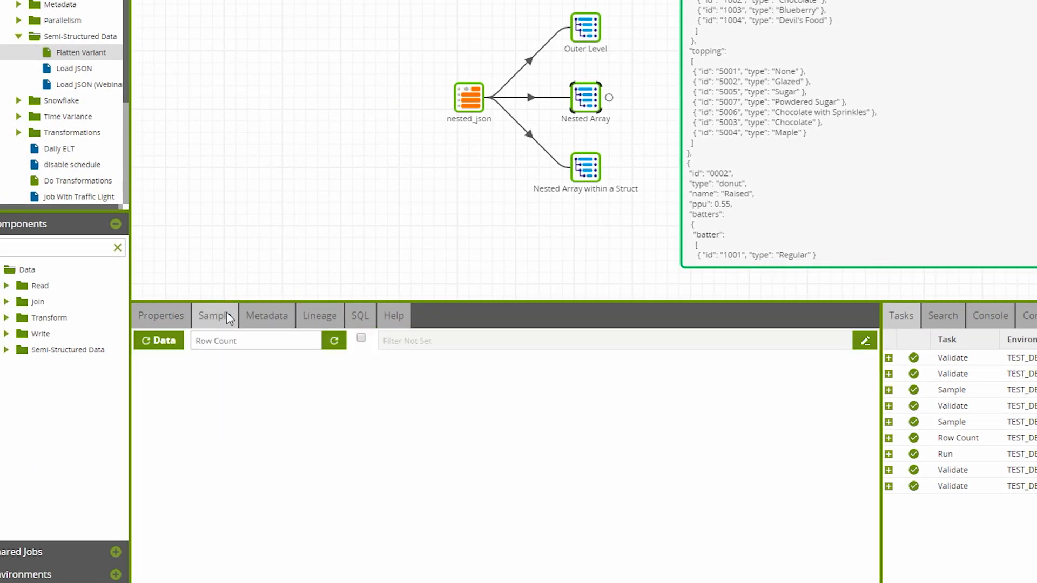
left_click(333, 340)
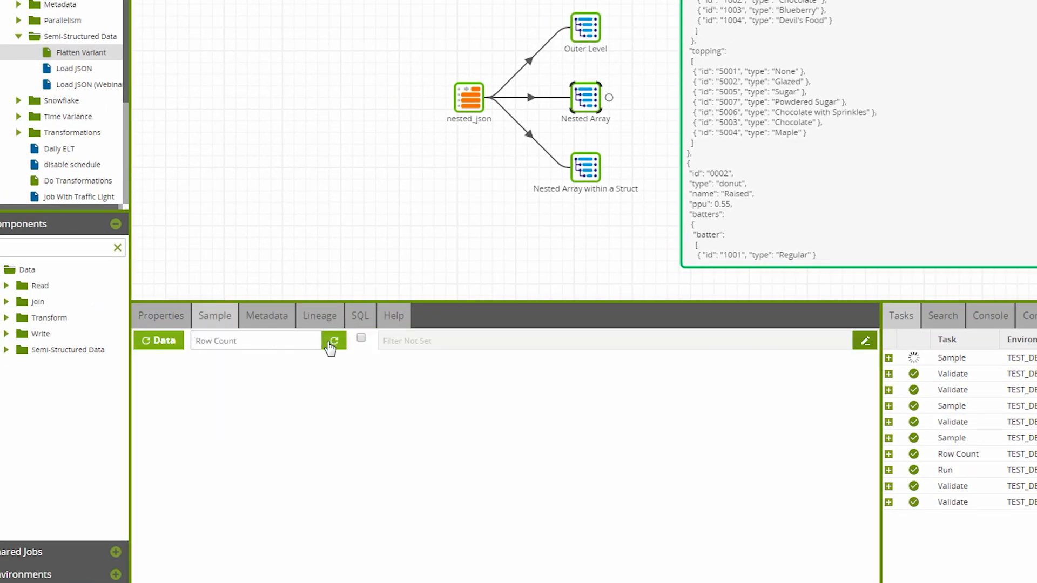
left_click(333, 341)
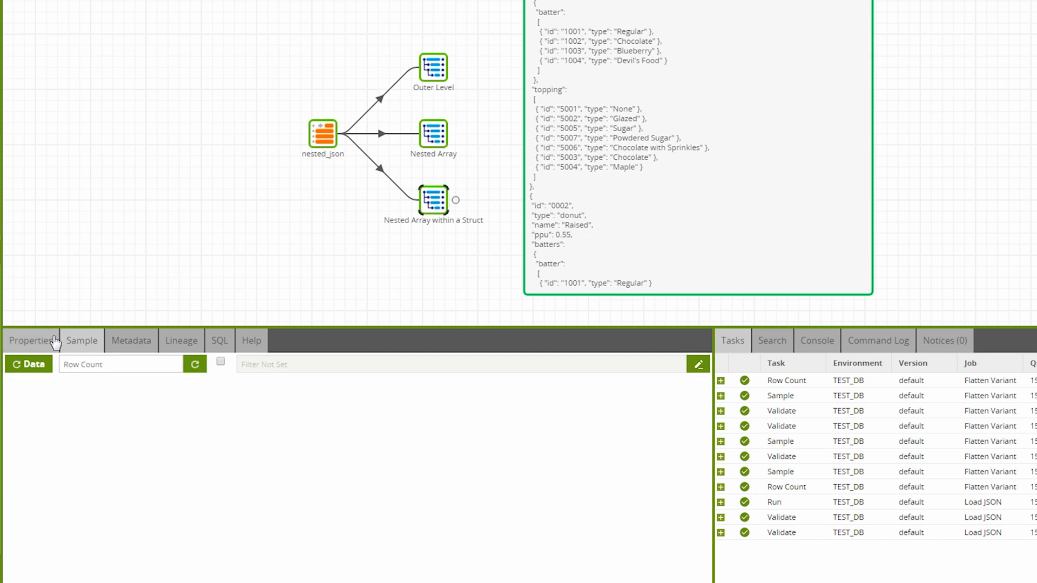
Check the batters.batter flatten as Batter and sample topping-batter type rows
left_click(259, 448)
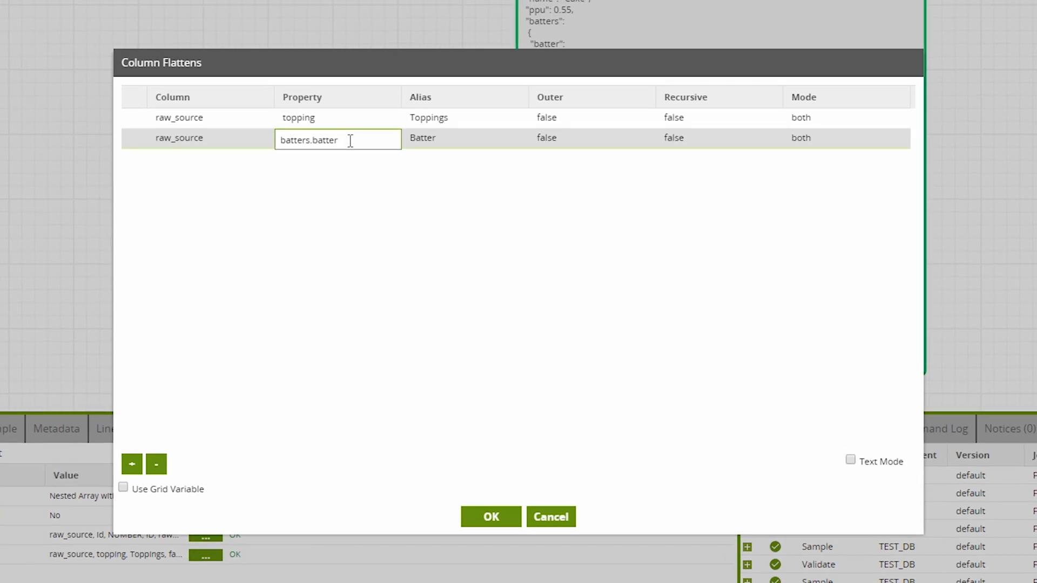
left_click(490, 516)
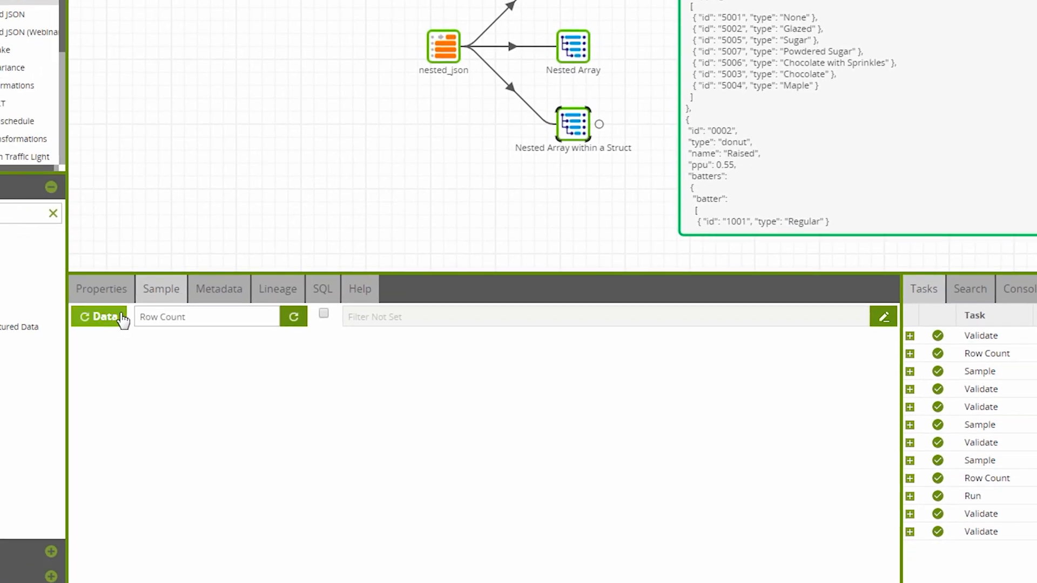
left_click(98, 316)
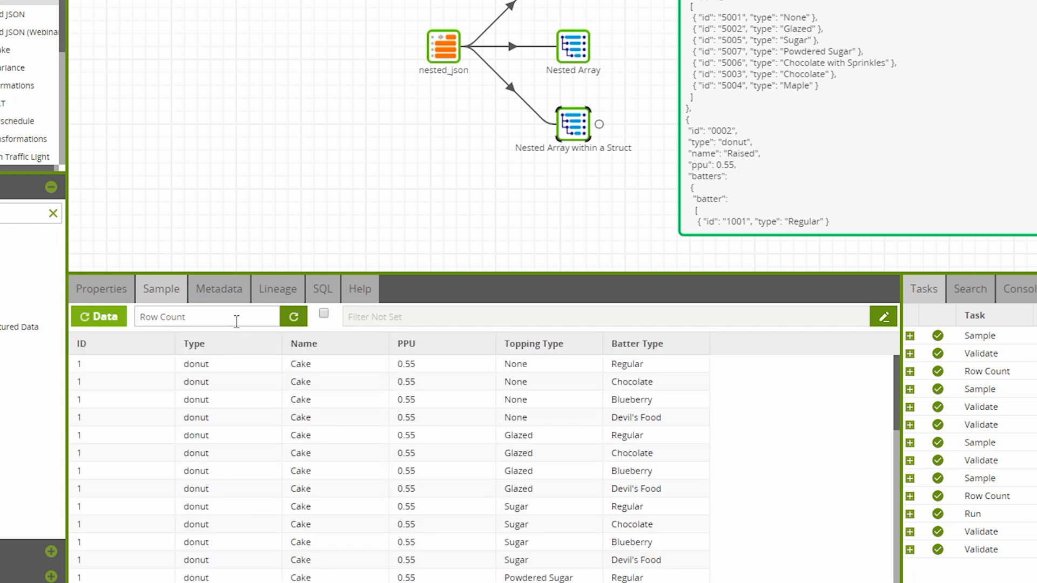
left_click(294, 315)
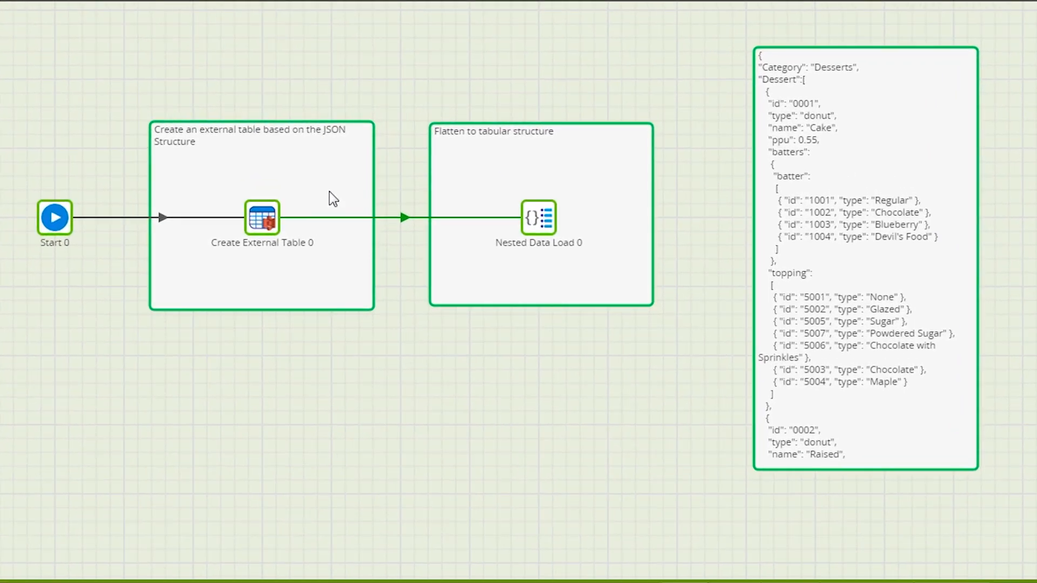
mouse_move(734, 361)
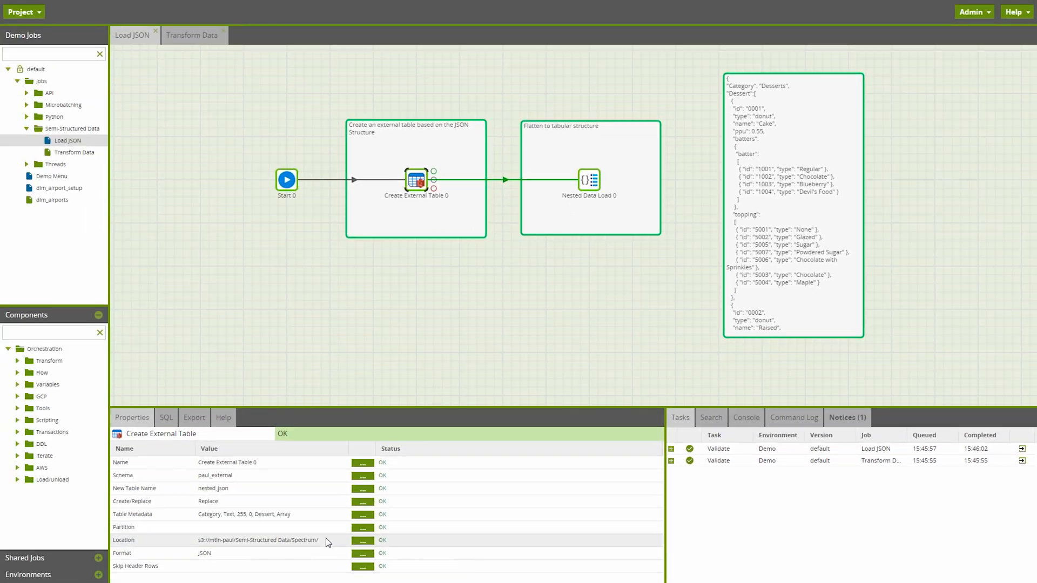
mouse_move(324, 553)
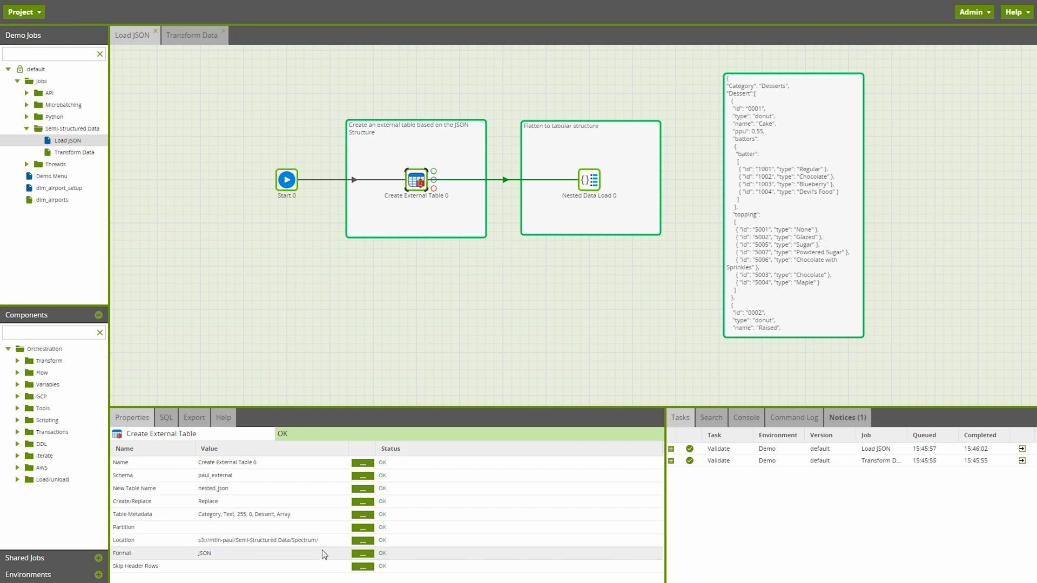
Review Create External Table's Category and Dessert metadata, then select Nested Data Load 0
left_click(363, 513)
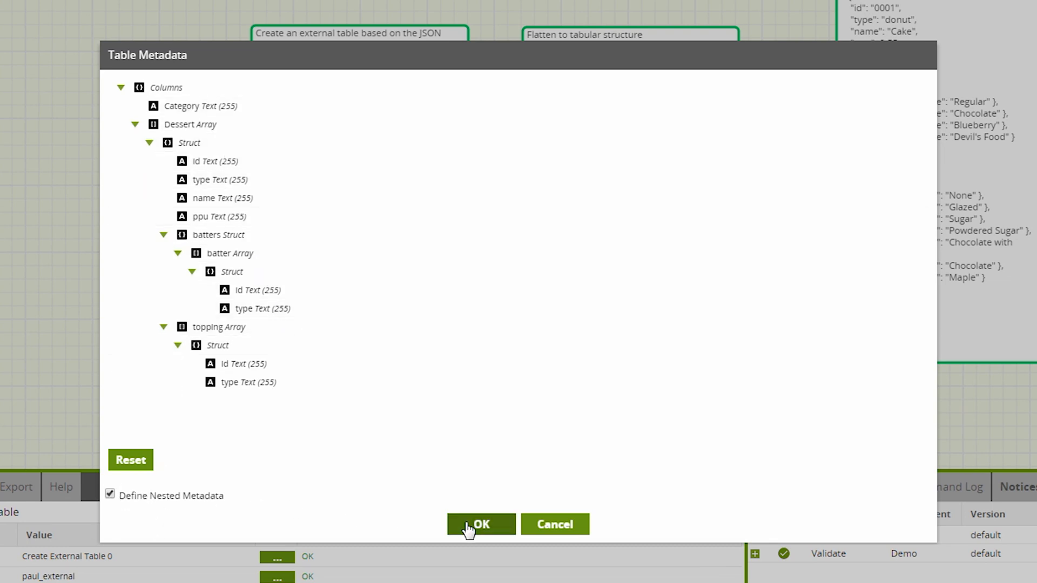
left_click(480, 524)
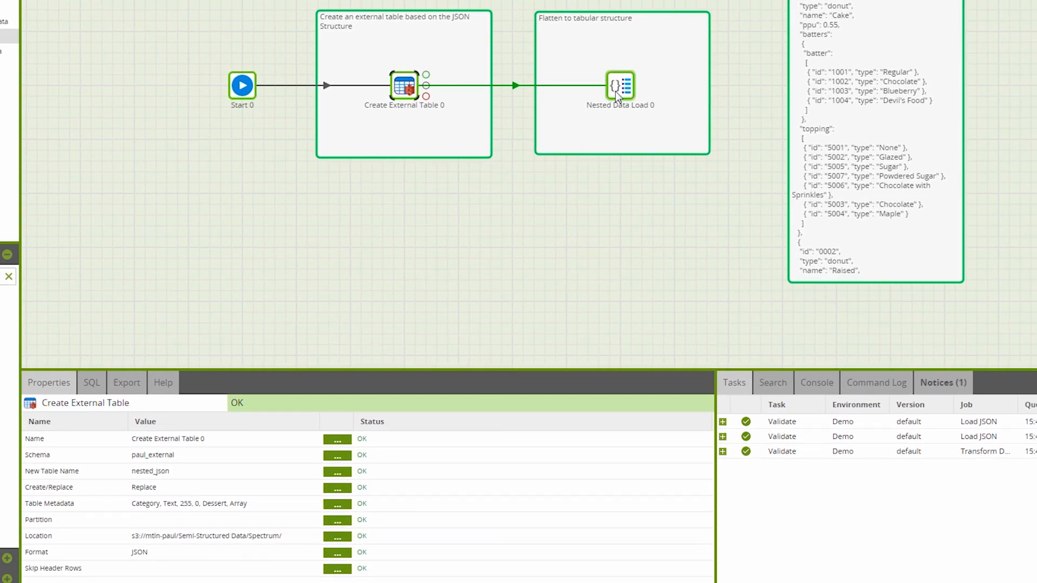
left_click(619, 81)
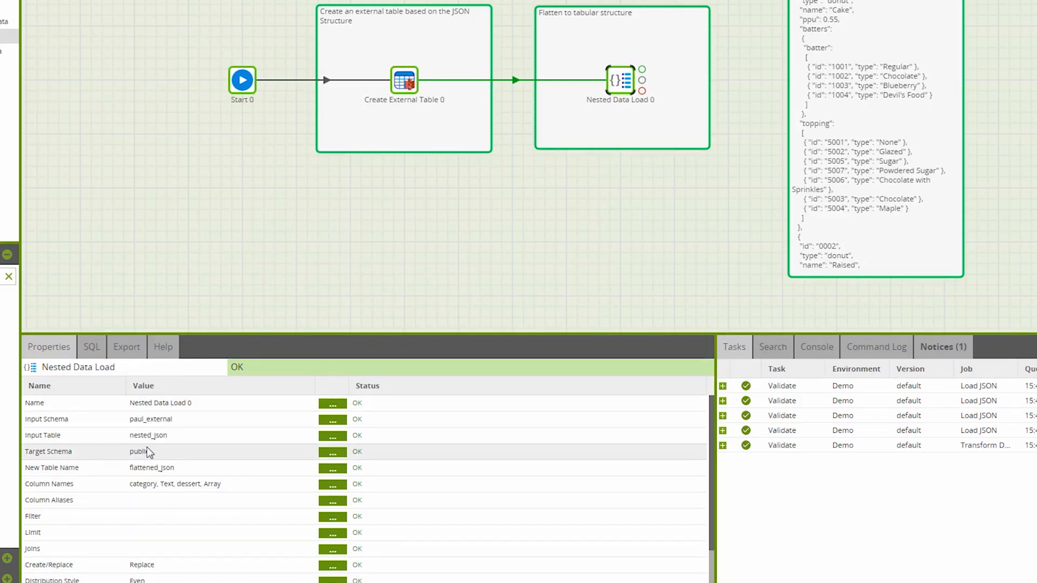
Select all nested dessert fields in Nested Data Load 0's Column Names
left_click(333, 483)
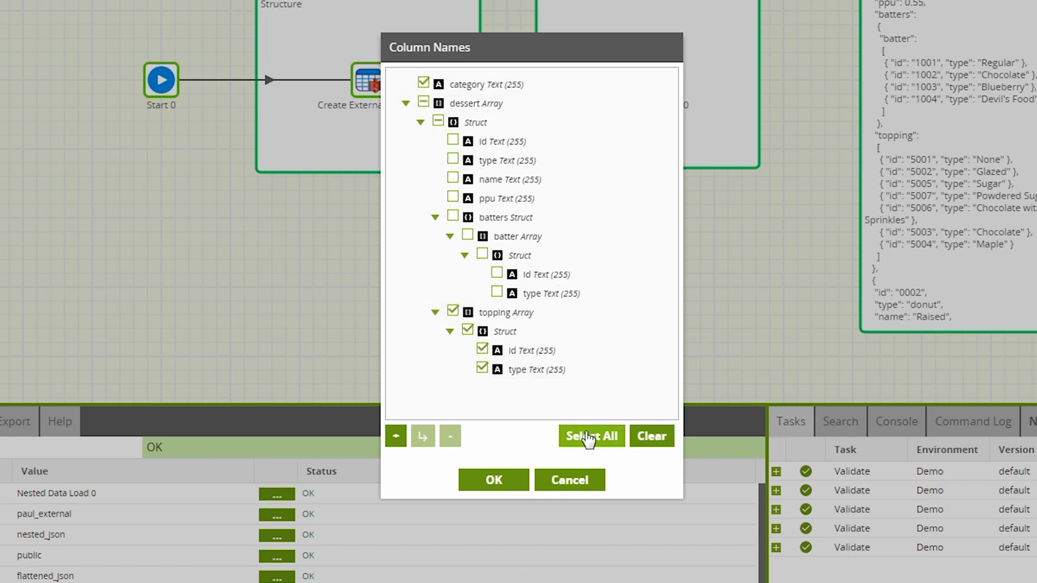
left_click(492, 479)
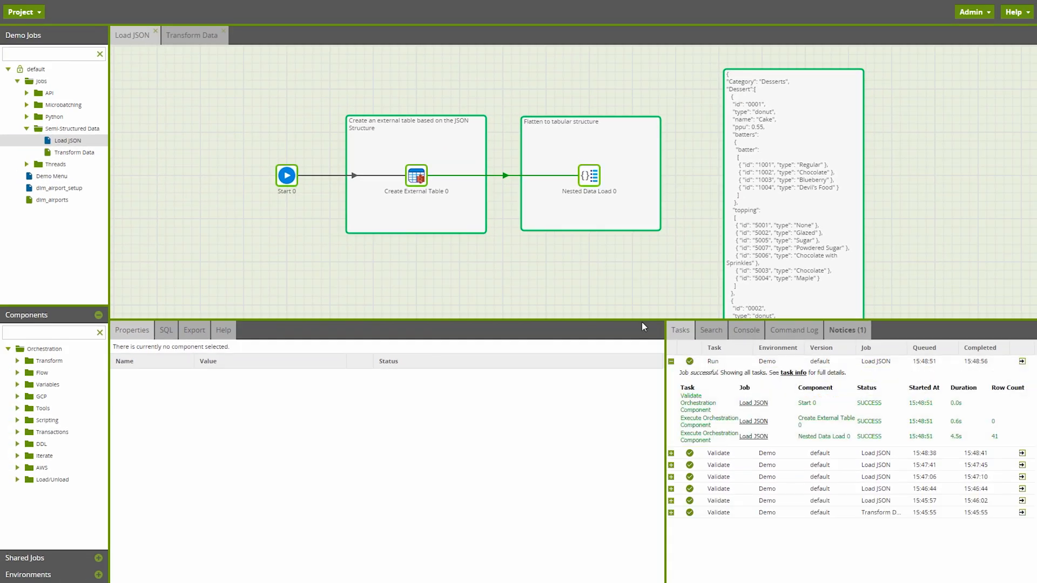
Open the transformation job and sample the flattened_json table's rows
left_click(191, 35)
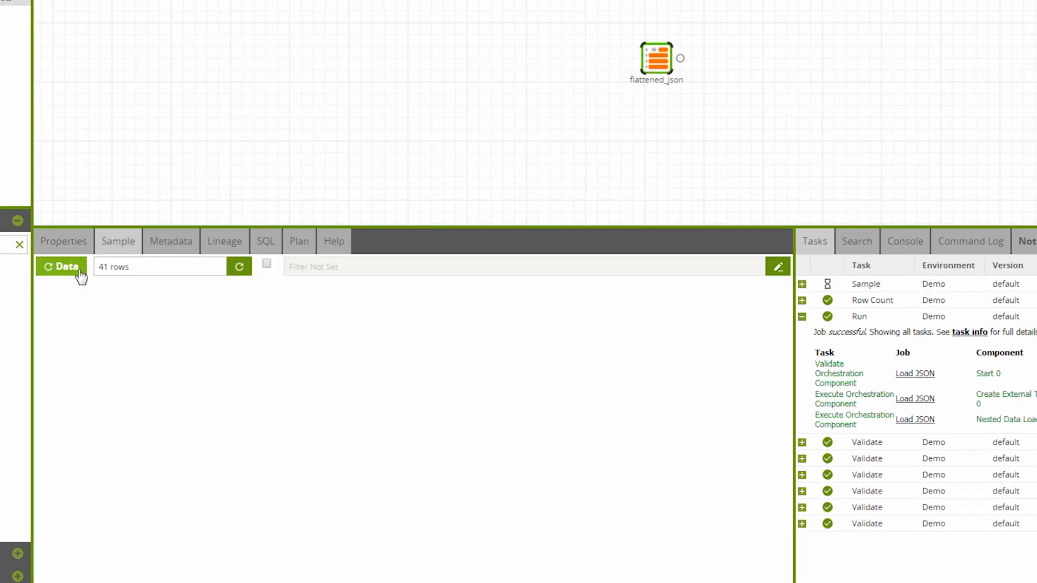
left_click(60, 266)
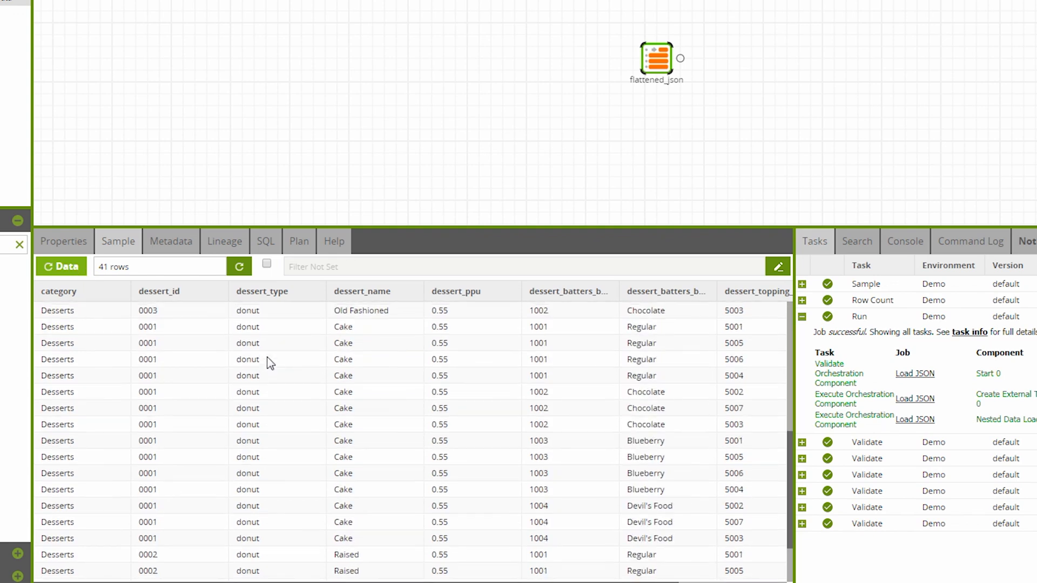